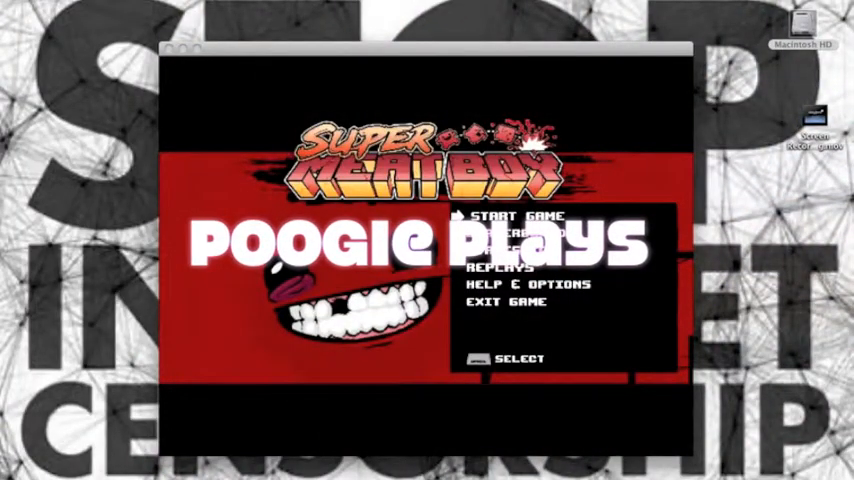
Step: Open the custom levels browser from the title menu and view Recommended levels under Levels
click(511, 215)
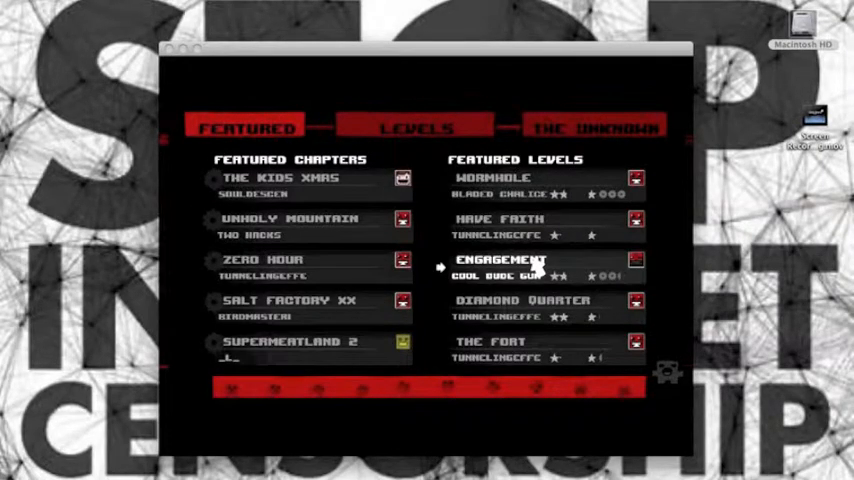
click(417, 126)
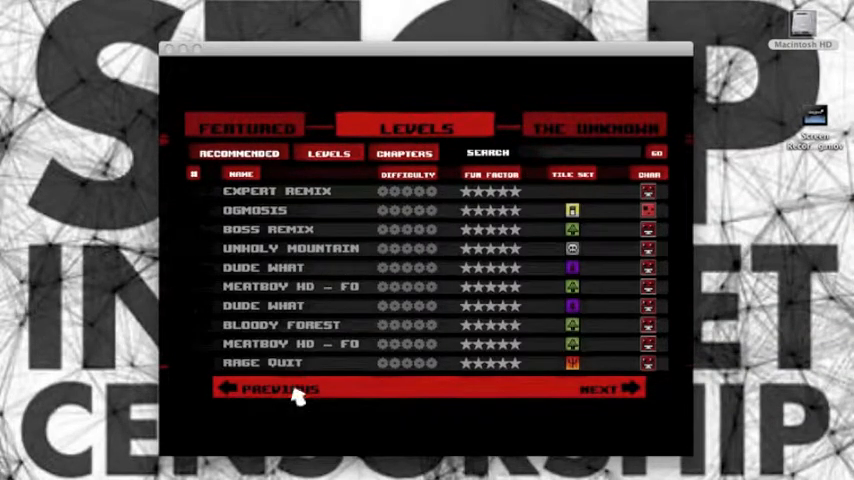
click(280, 389)
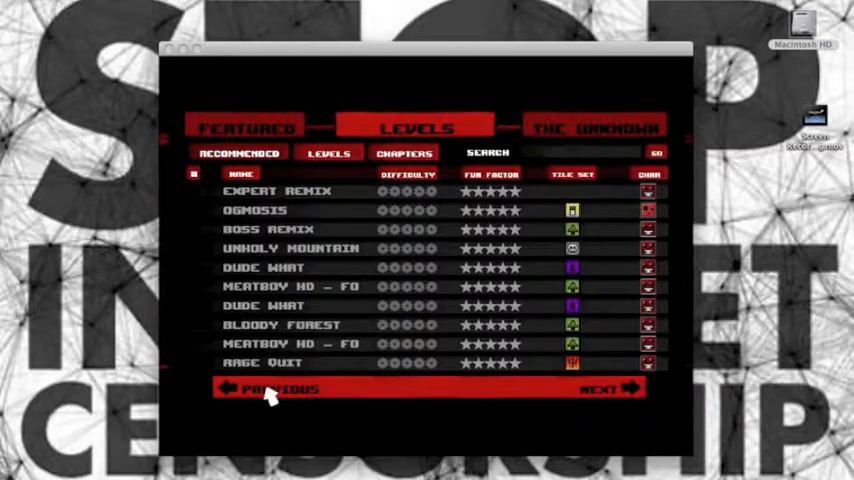
mouse_move(278, 400)
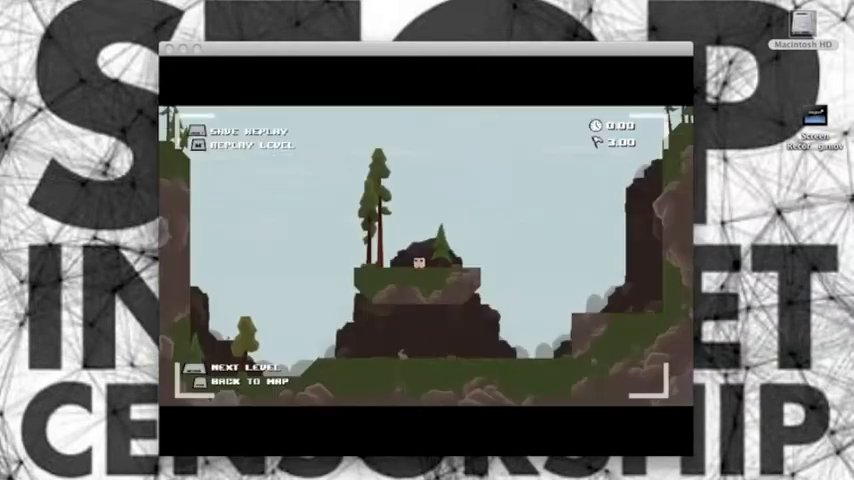
Step: Finish the forest level and stay on its completion screen while the replay runs
click(252, 366)
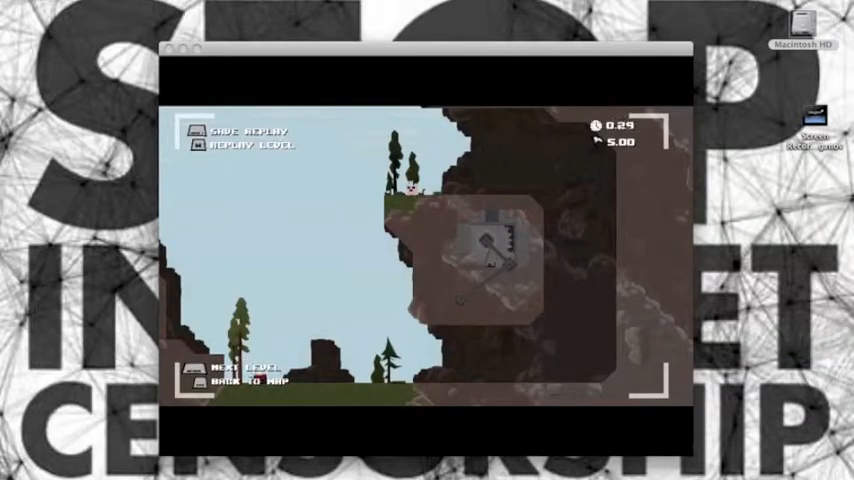
Step: Start the sandy cave level and play through to its 11.00 par results screen
click(247, 372)
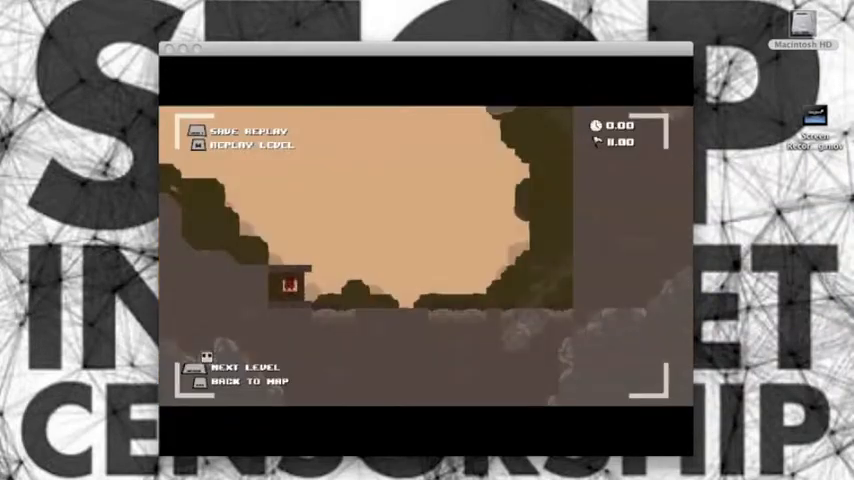
click(241, 368)
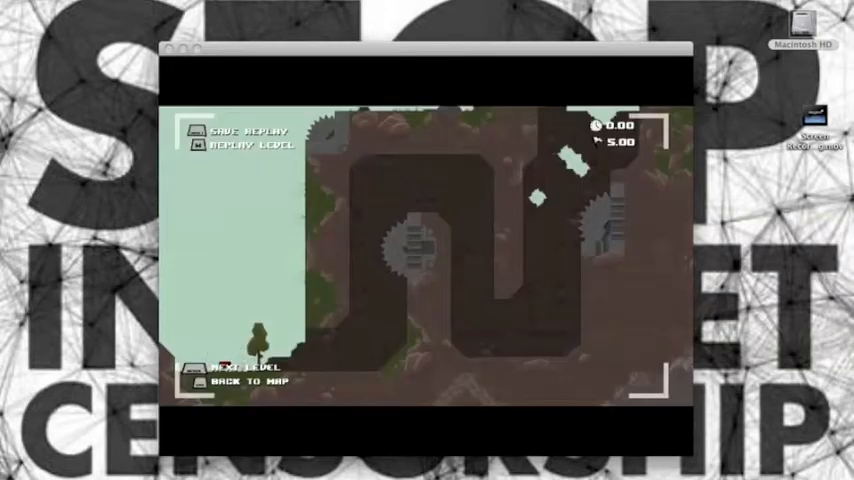
Step: Choose Next Level and clear the saw-lined sandy level with its 4.50 par time
click(235, 372)
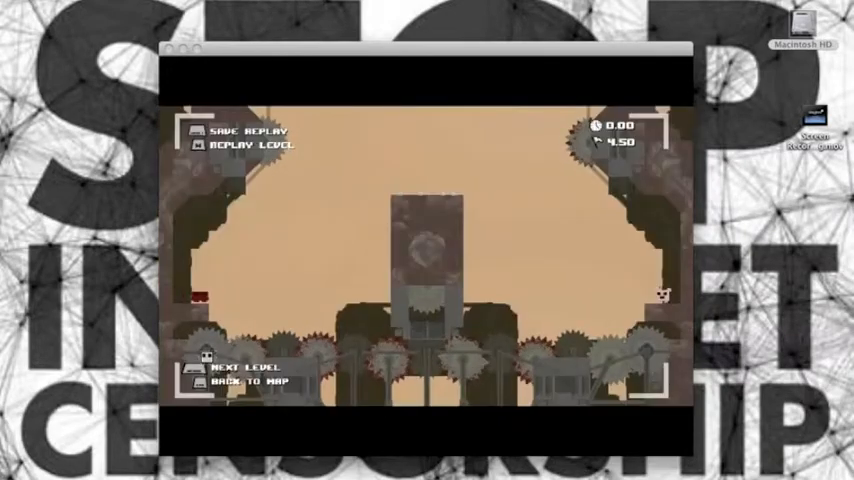
Step: Choose Next Level and start playing the red cavern level with the central spike column
click(240, 368)
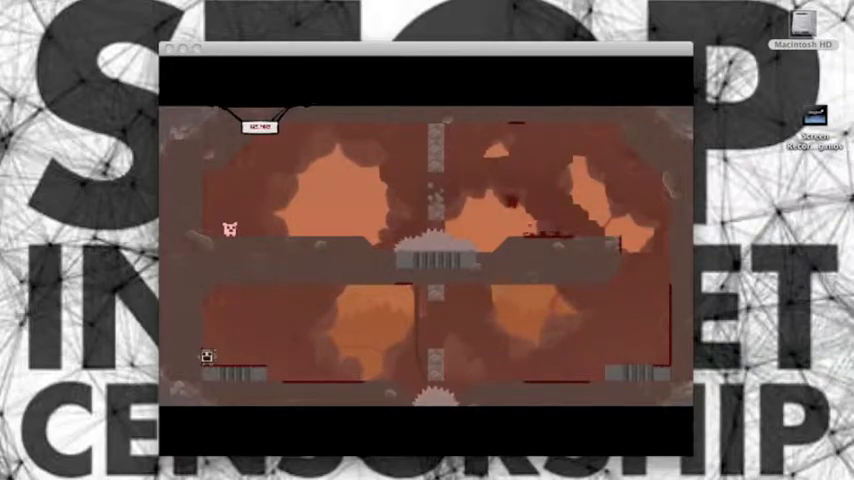
key(Right)
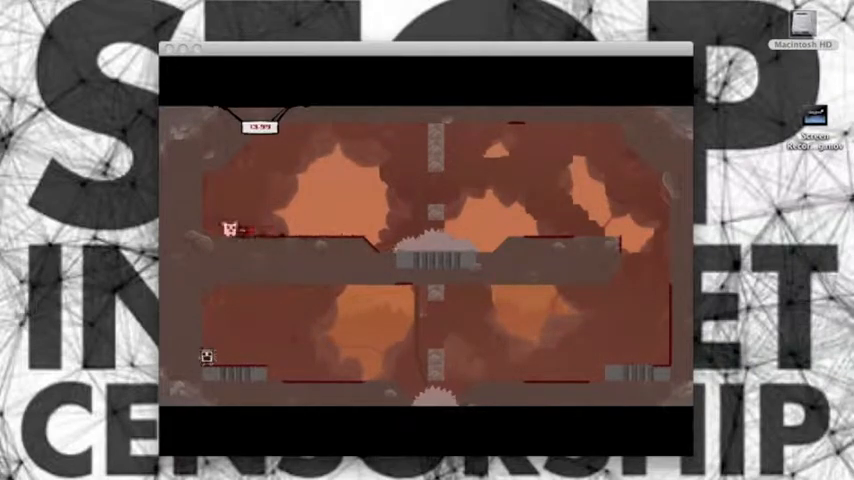